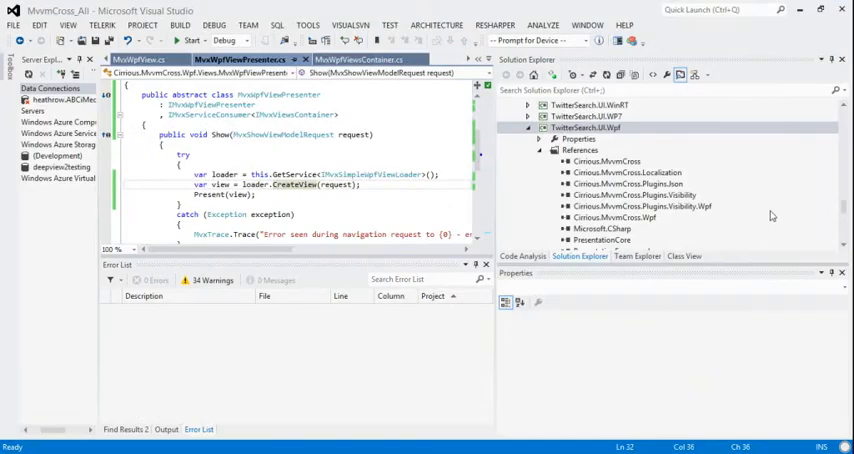
Locate the Cirrious.MvvmCross.Wpf project's Views folder and bring up MvxWpfViewsContainer.cs
click(588, 128)
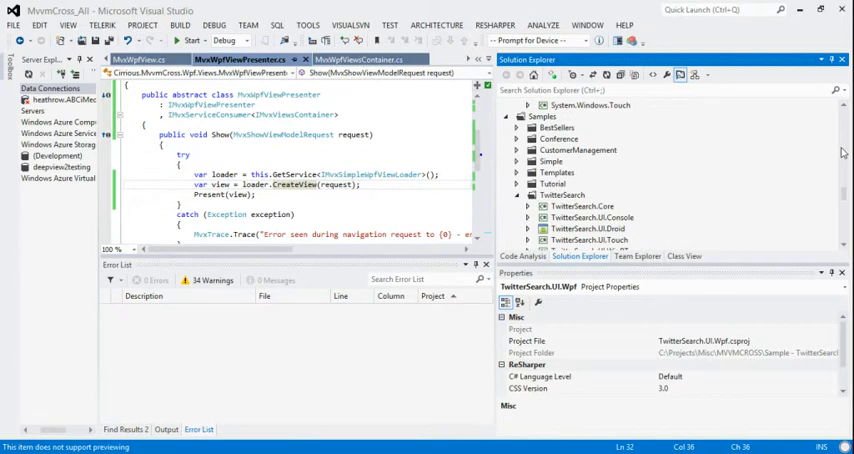
scroll(down, 3)
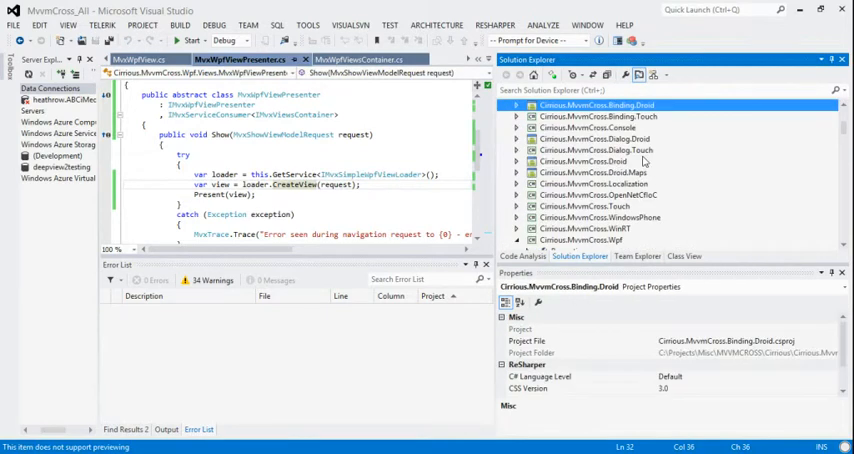
click(596, 204)
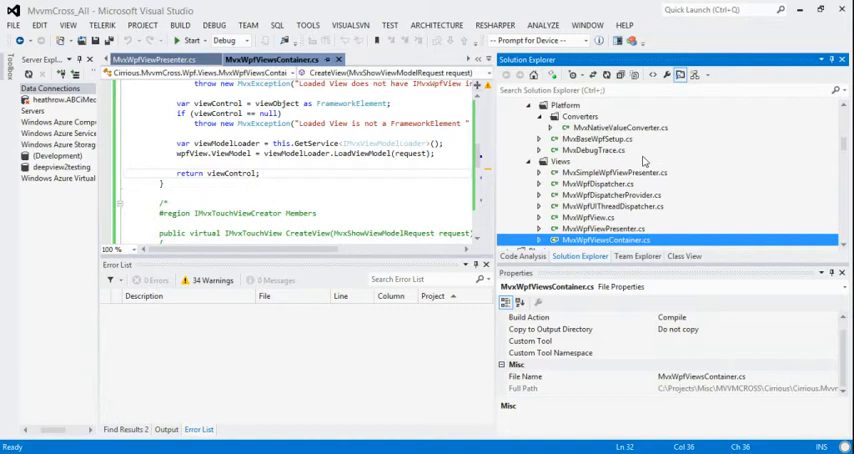
Browse into TwitterSearch.UI.Wpf > Views and open TwitterView.xaml.cs with its typed ViewModel property
scroll(down, 3)
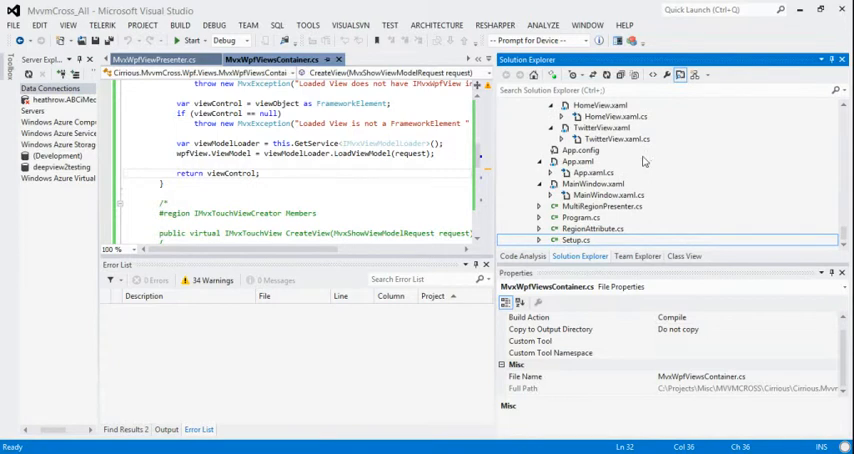
click(580, 150)
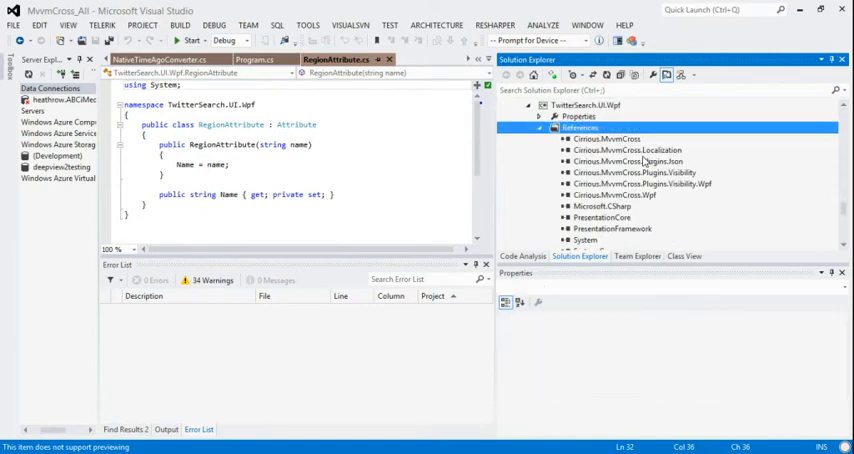
click(616, 196)
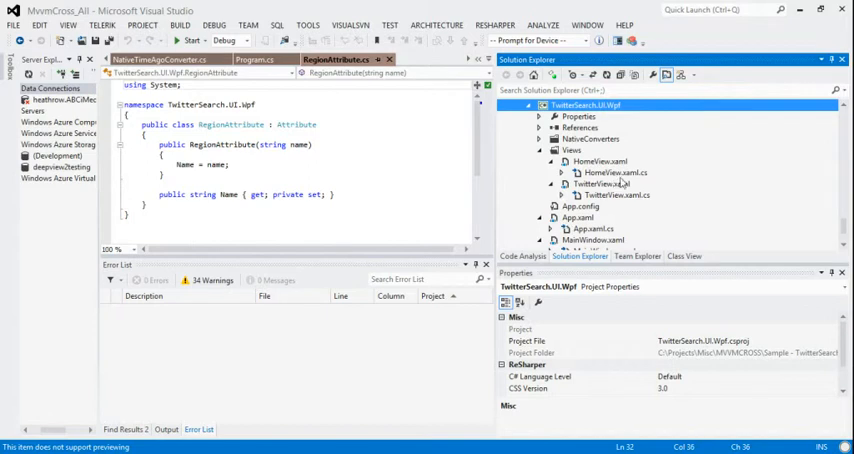
double_click(614, 172)
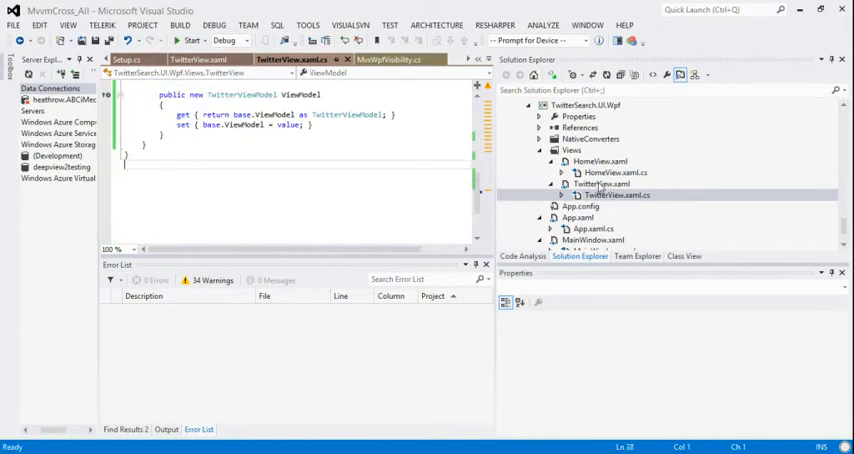
Open MultiRegionPresenter.cs showing its Present method for framework elements
click(612, 184)
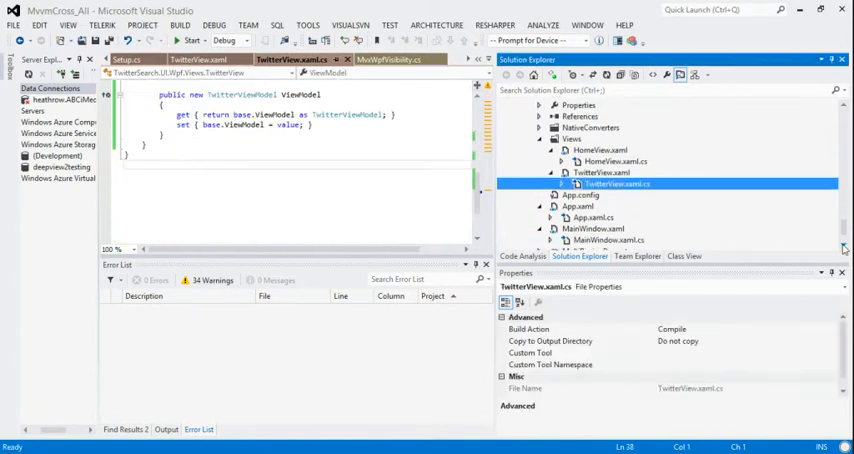
scroll(down, 3)
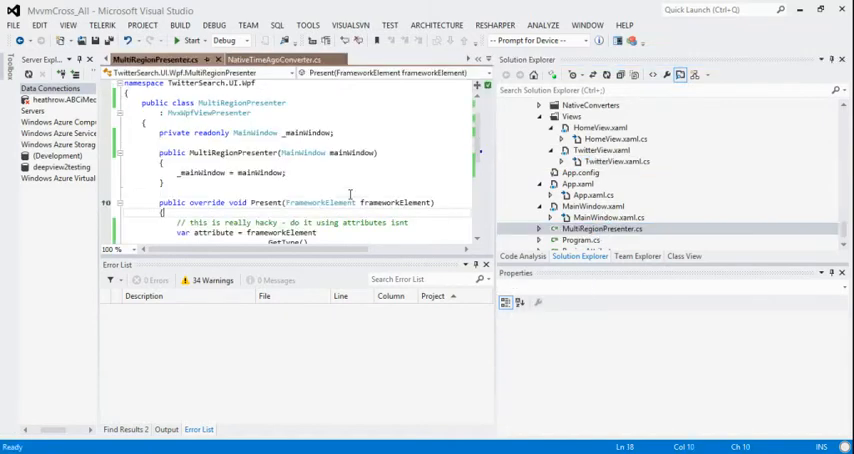
Reveal the MultiRegionPresenter code that reads the region attribute name and presents the element
scroll(down, 3)
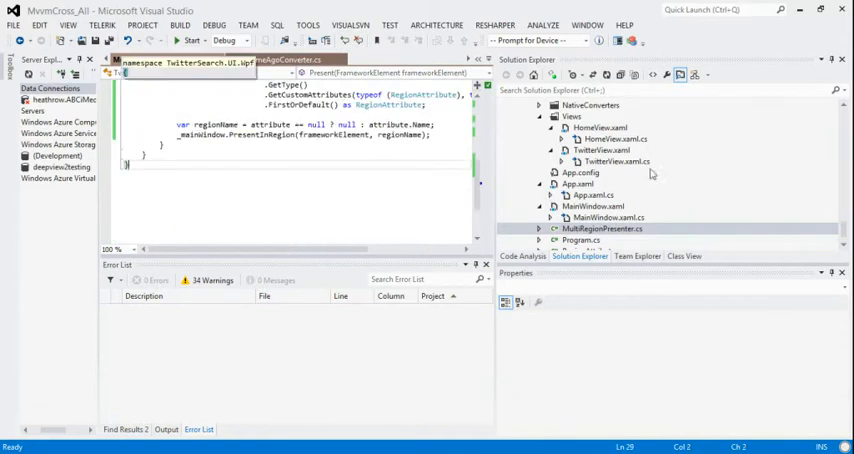
mouse_move(582, 210)
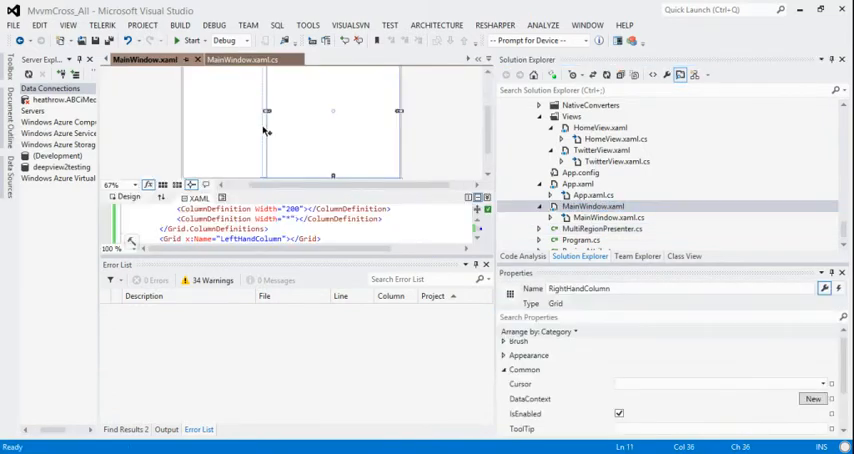
mouse_move(652, 242)
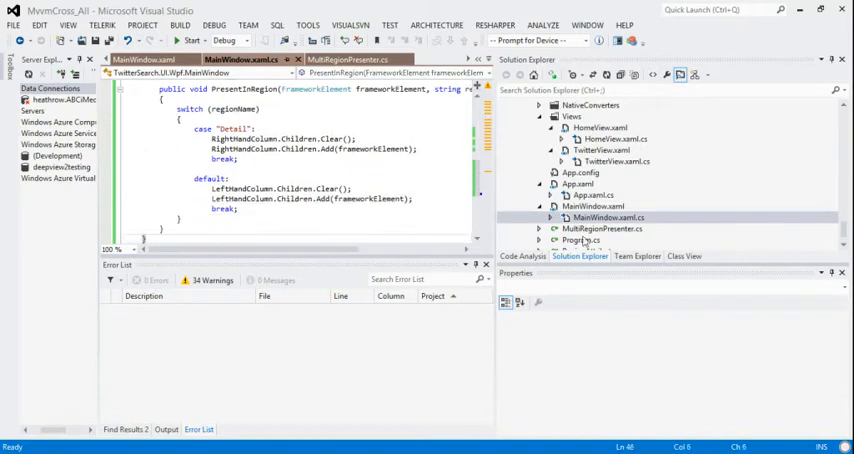
Open MainWindow.xaml.cs showing PresentInRegion placing Detail on the right, others on the left
click(604, 196)
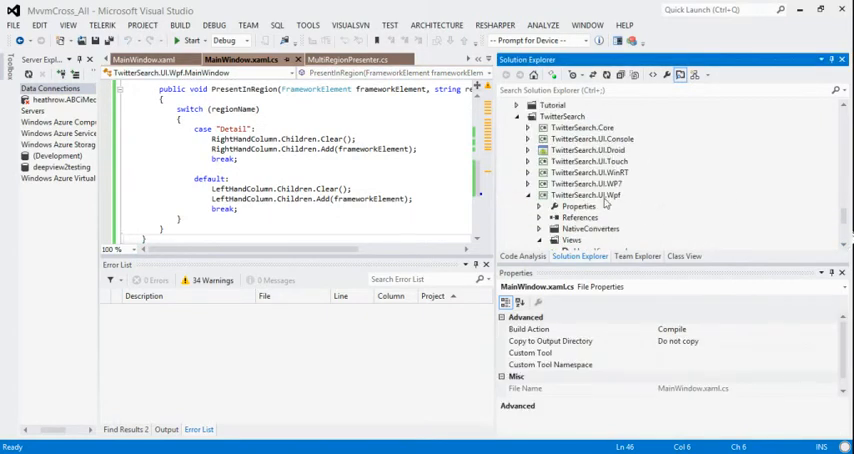
Start a new debug instance of TwitterSearch.UI.Wpf so its MainWindow with search box appears
right_click(584, 196)
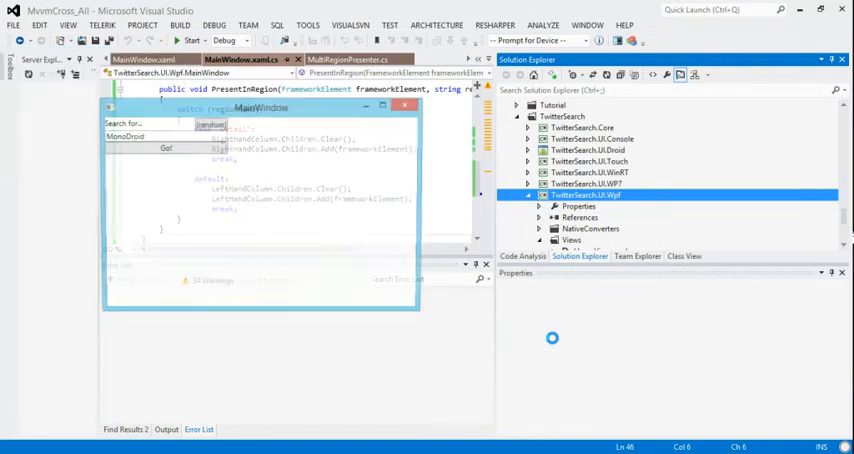
click(192, 40)
text(W)
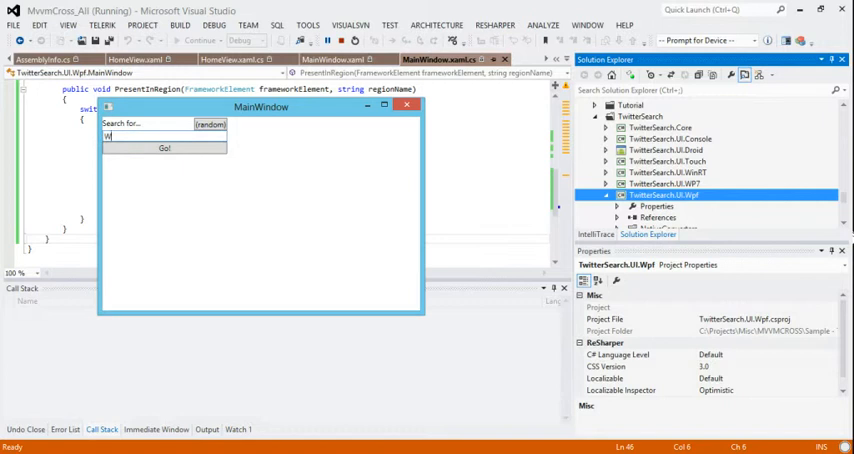
Search for 'wpf' in the running window and list the matching tweets
text(pf)
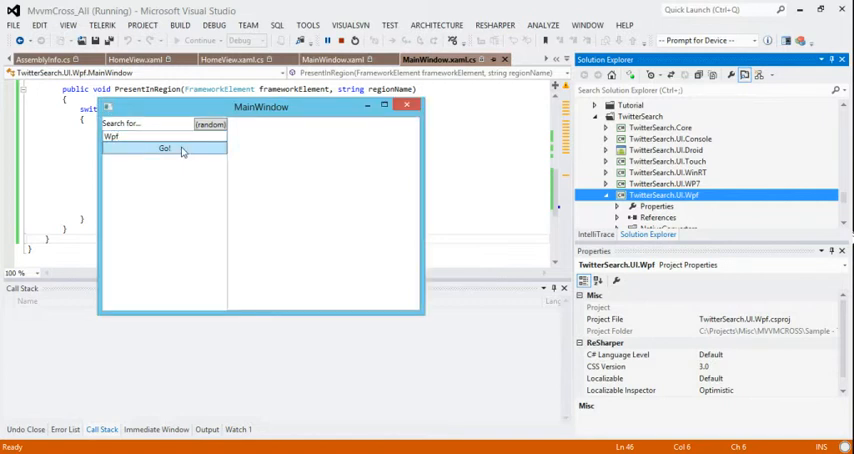
click(164, 148)
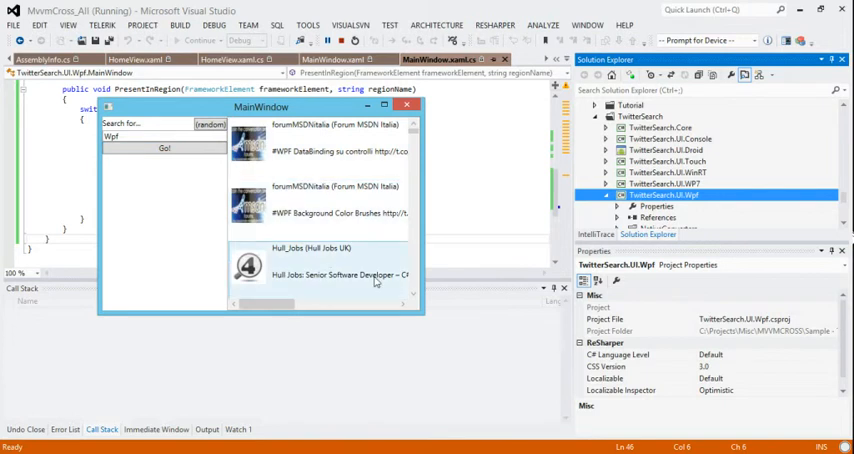